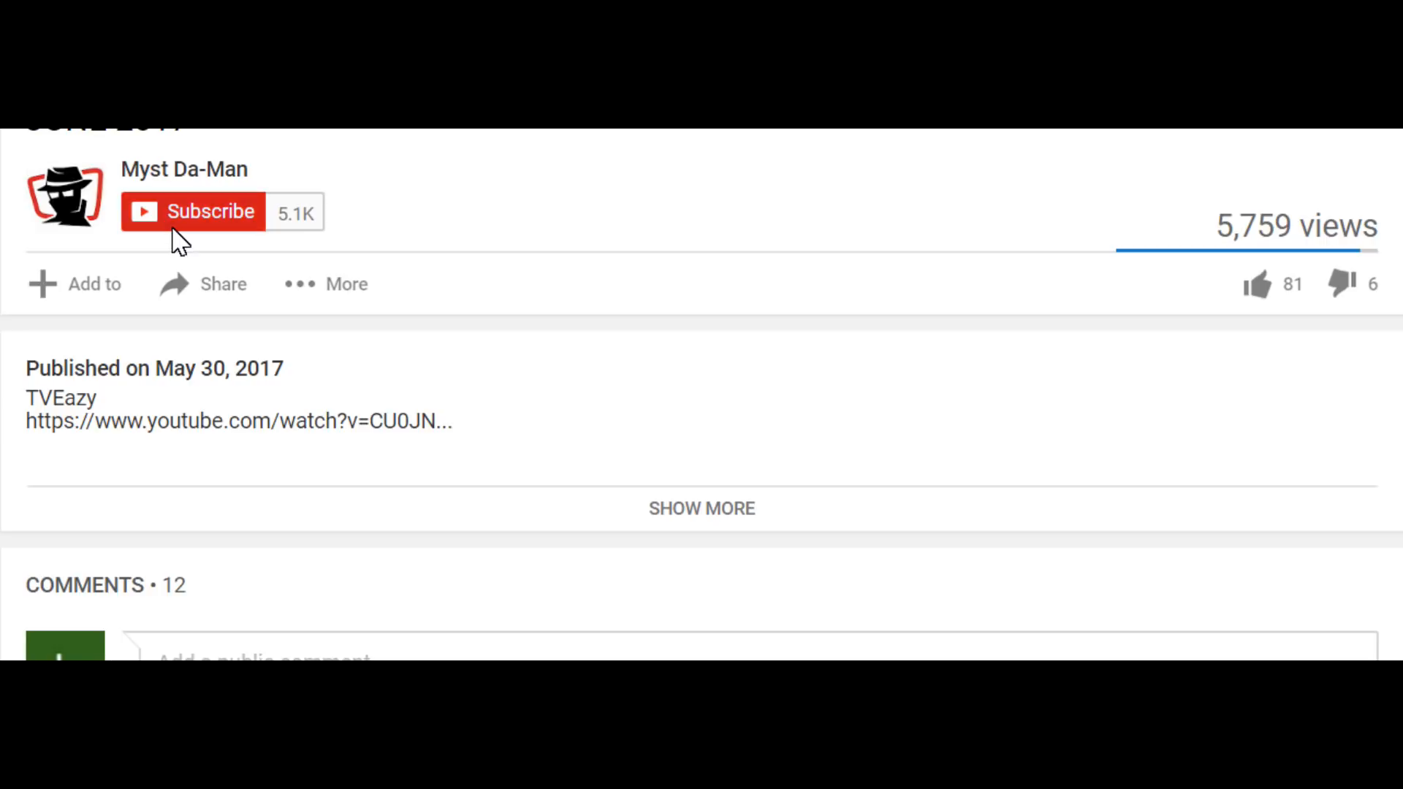
Step: Subscribe to Myst Da-Man and save 'Send me all notifications for this channel'
left_click(204, 213)
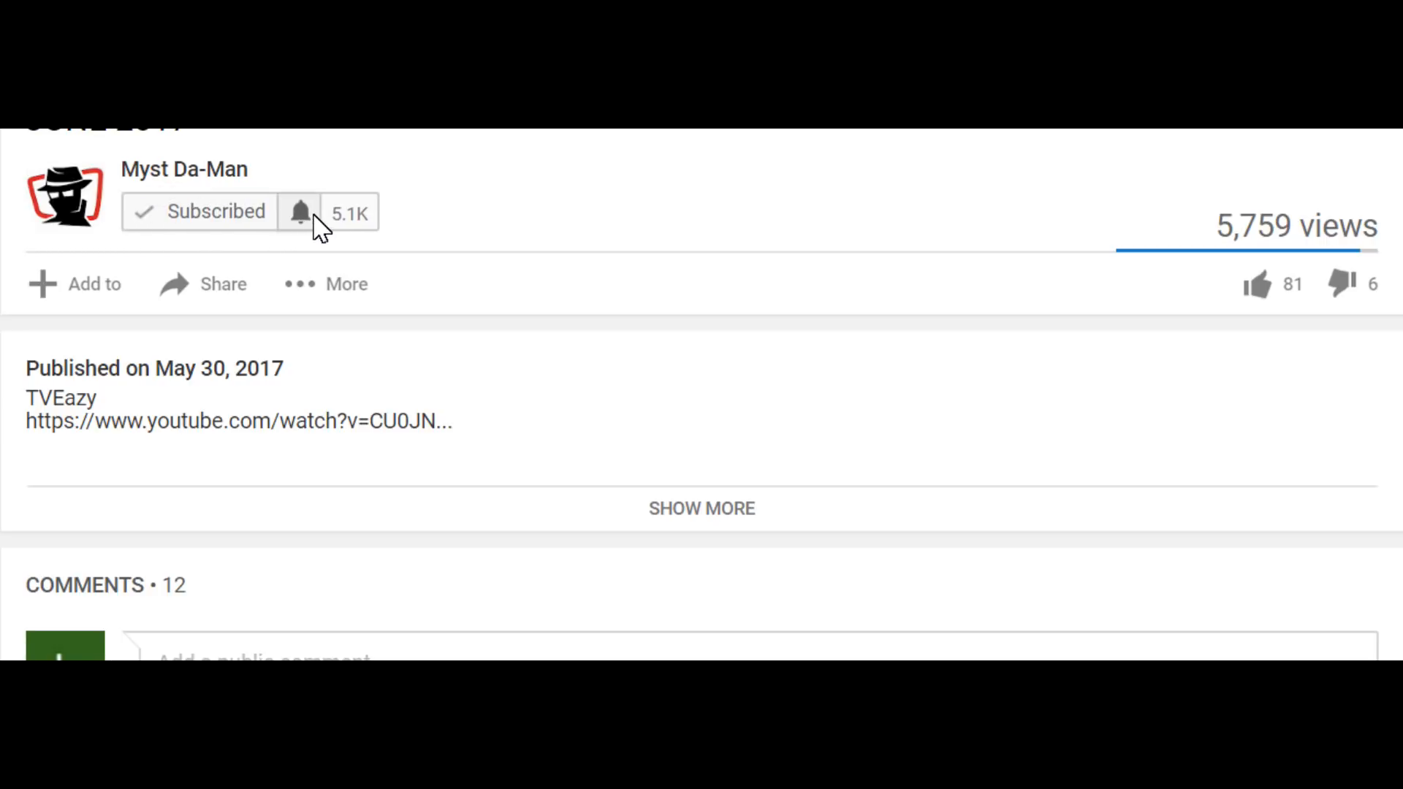
left_click(301, 212)
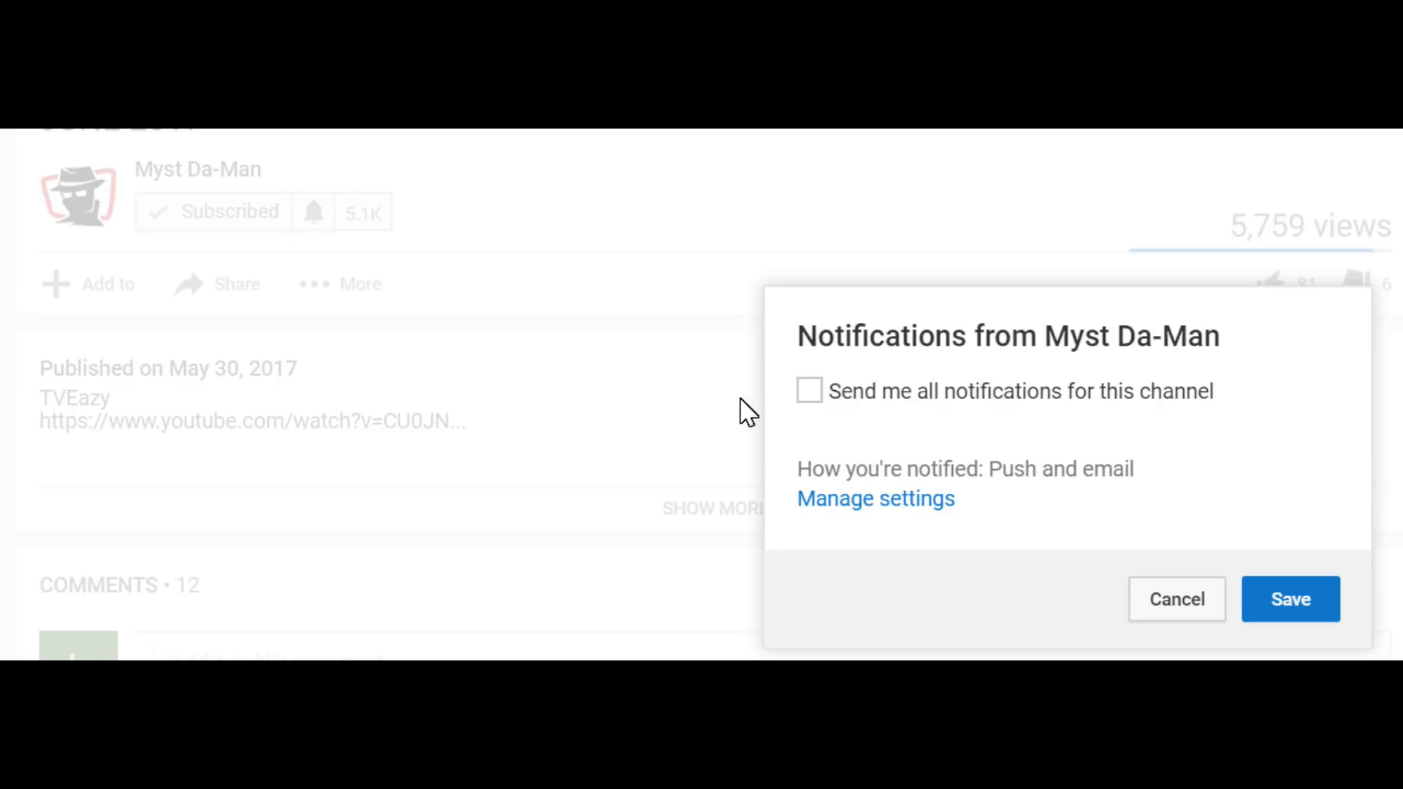
left_click(809, 391)
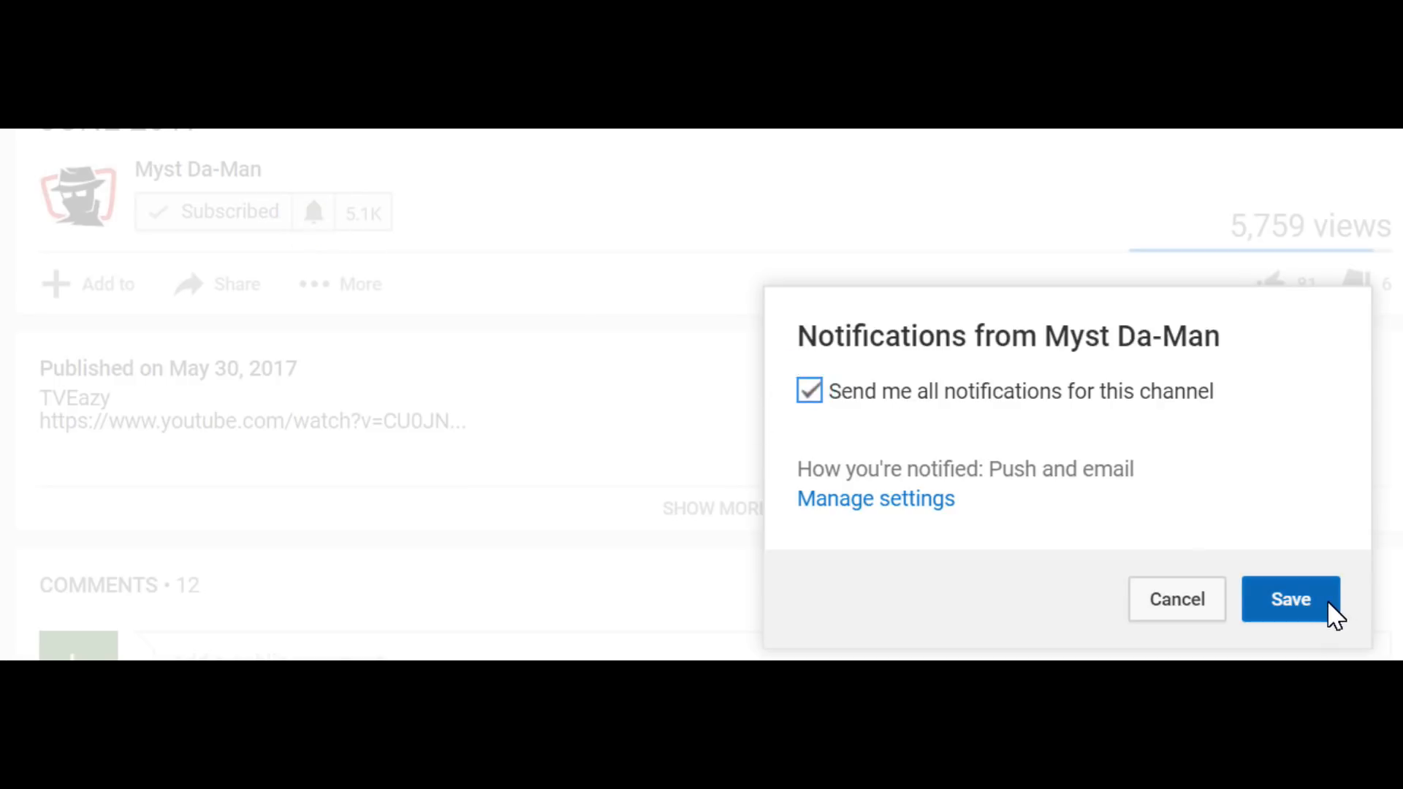
left_click(1295, 599)
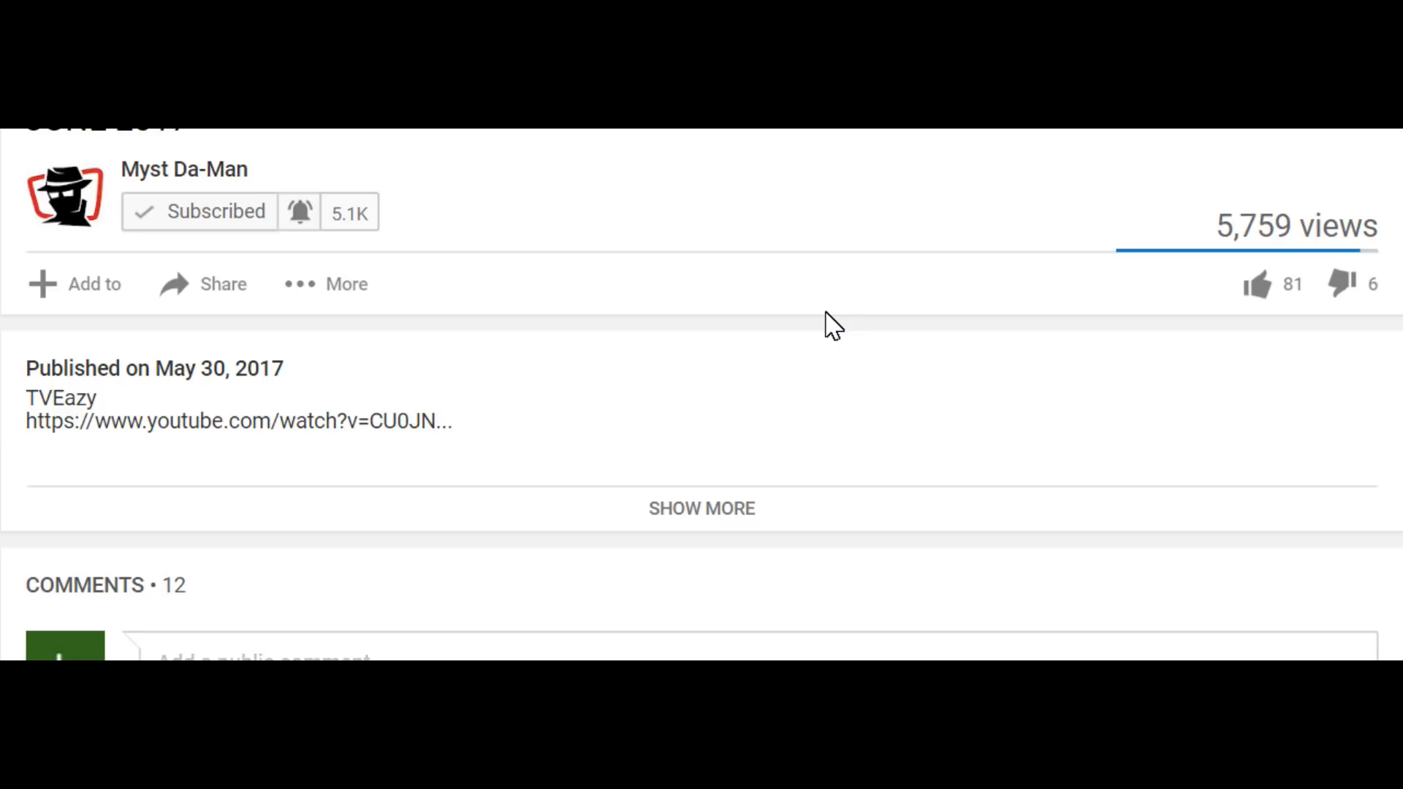
mouse_move(772, 334)
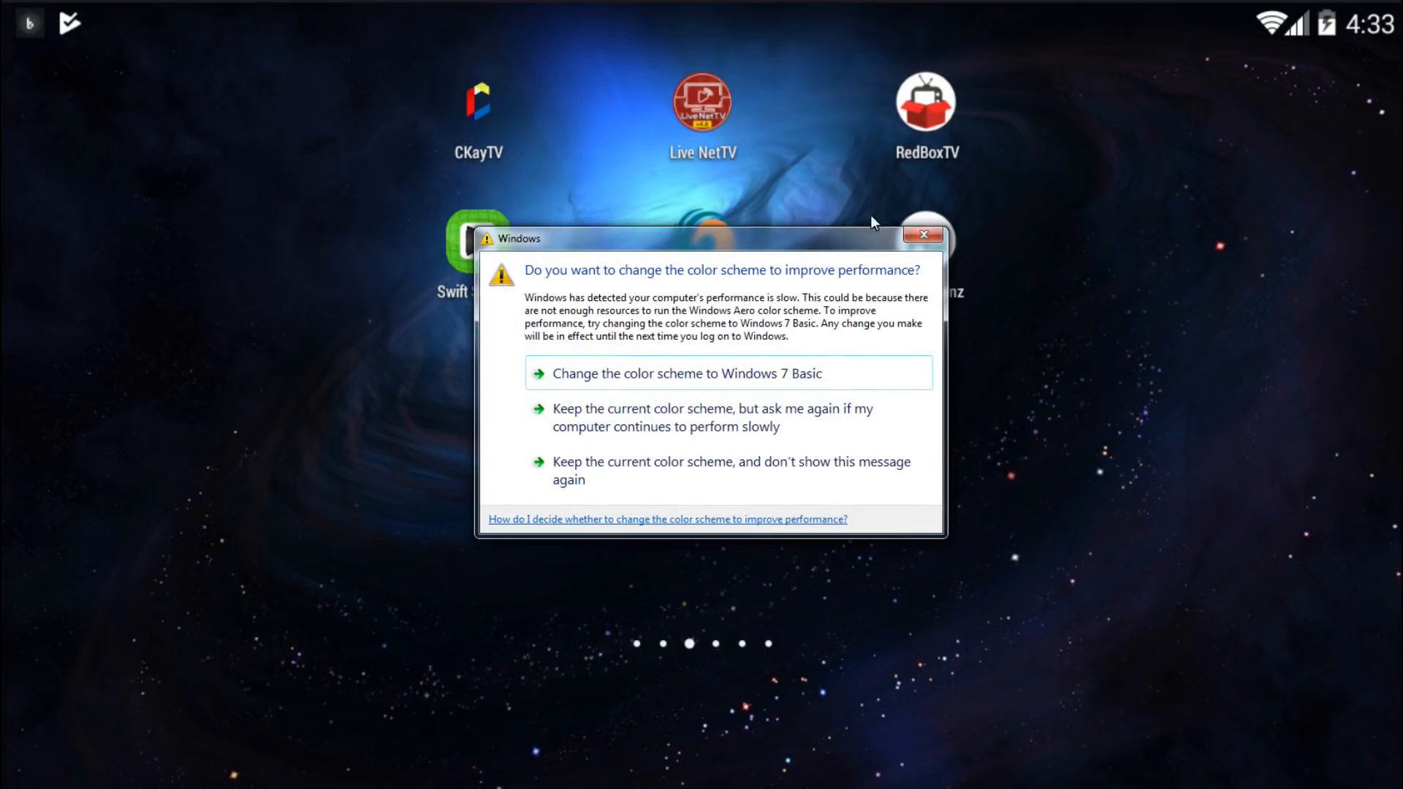
Step: Leave the Android TV home screen for the Windows colour-scheme warning image
left_click(924, 234)
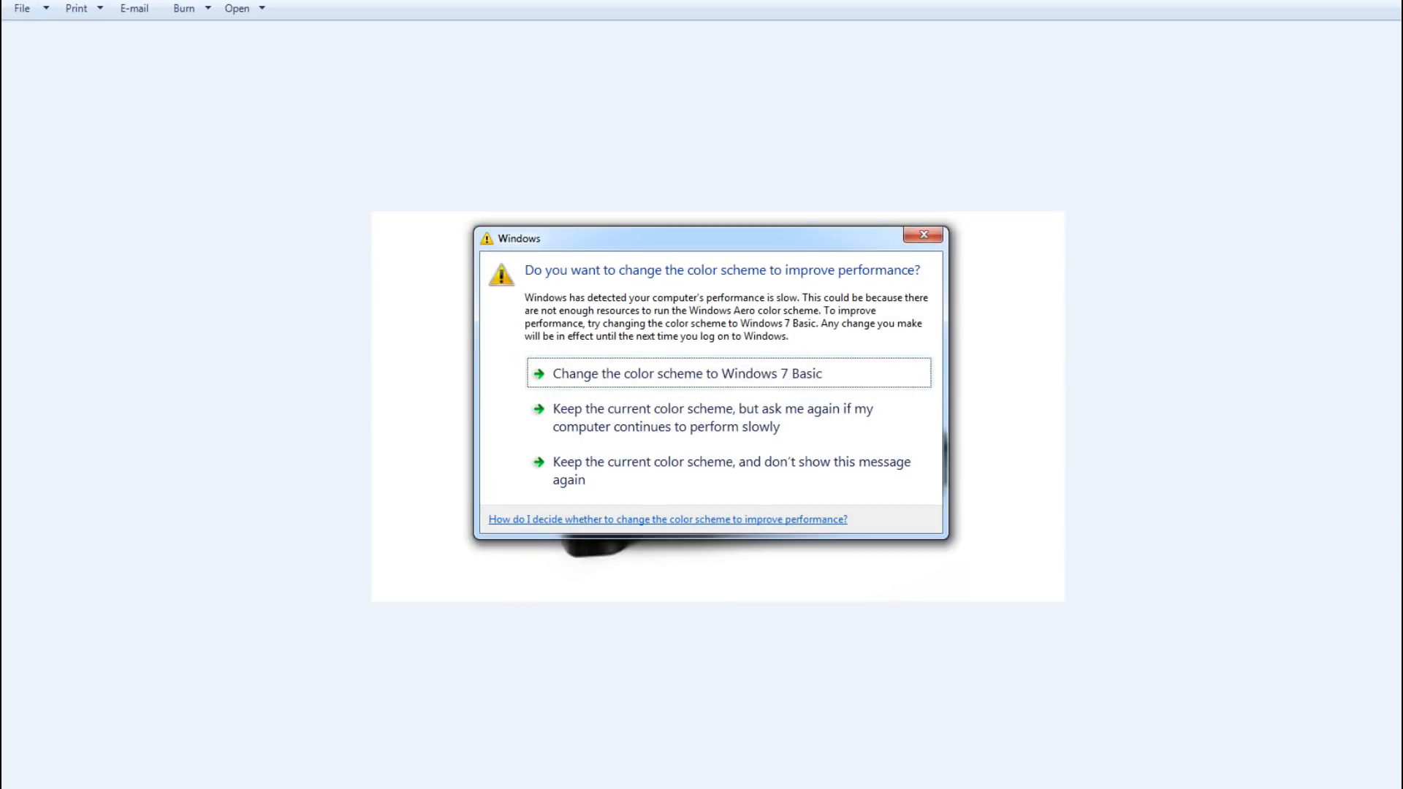
Step: Return to the streaming-apps home page and launch HD Streamz
left_click(923, 235)
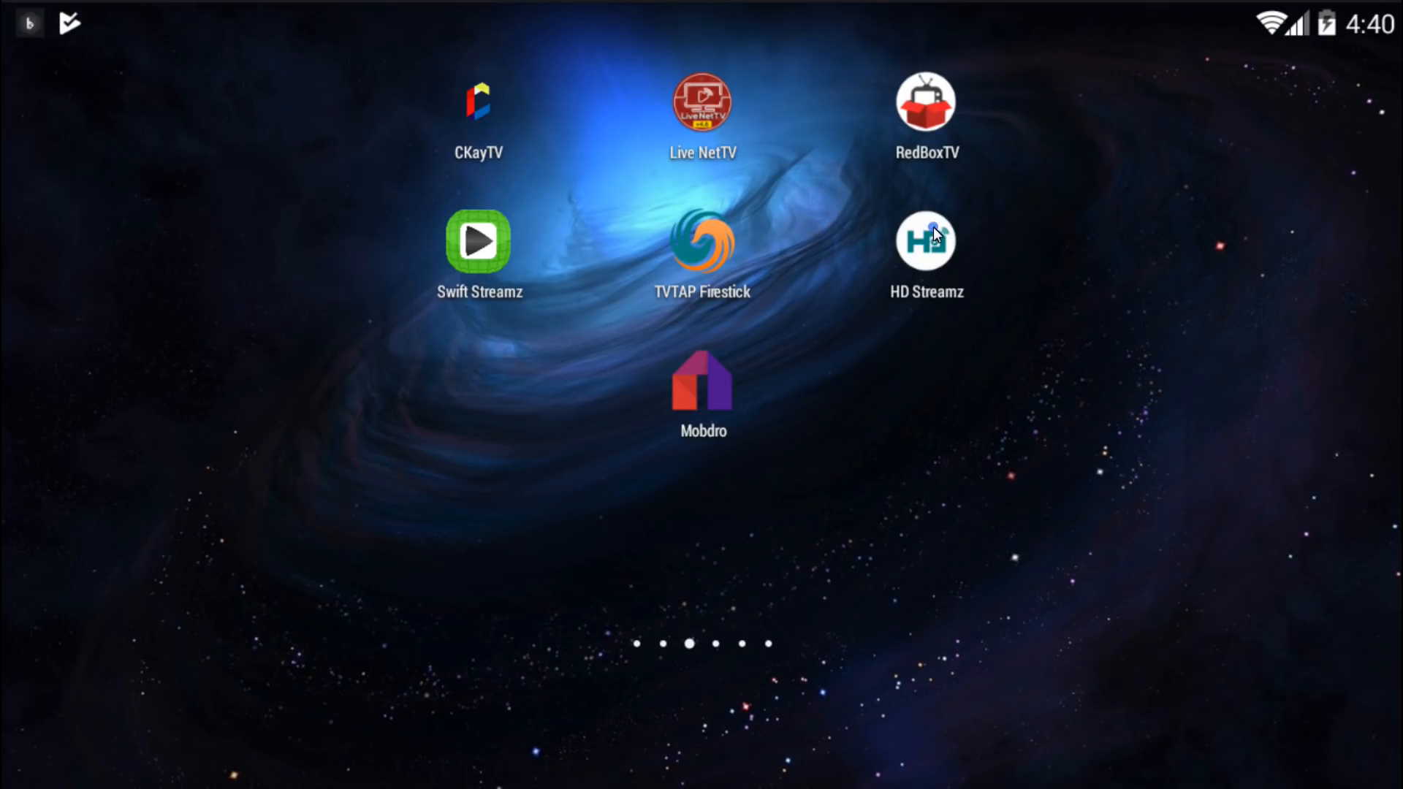
left_click(927, 240)
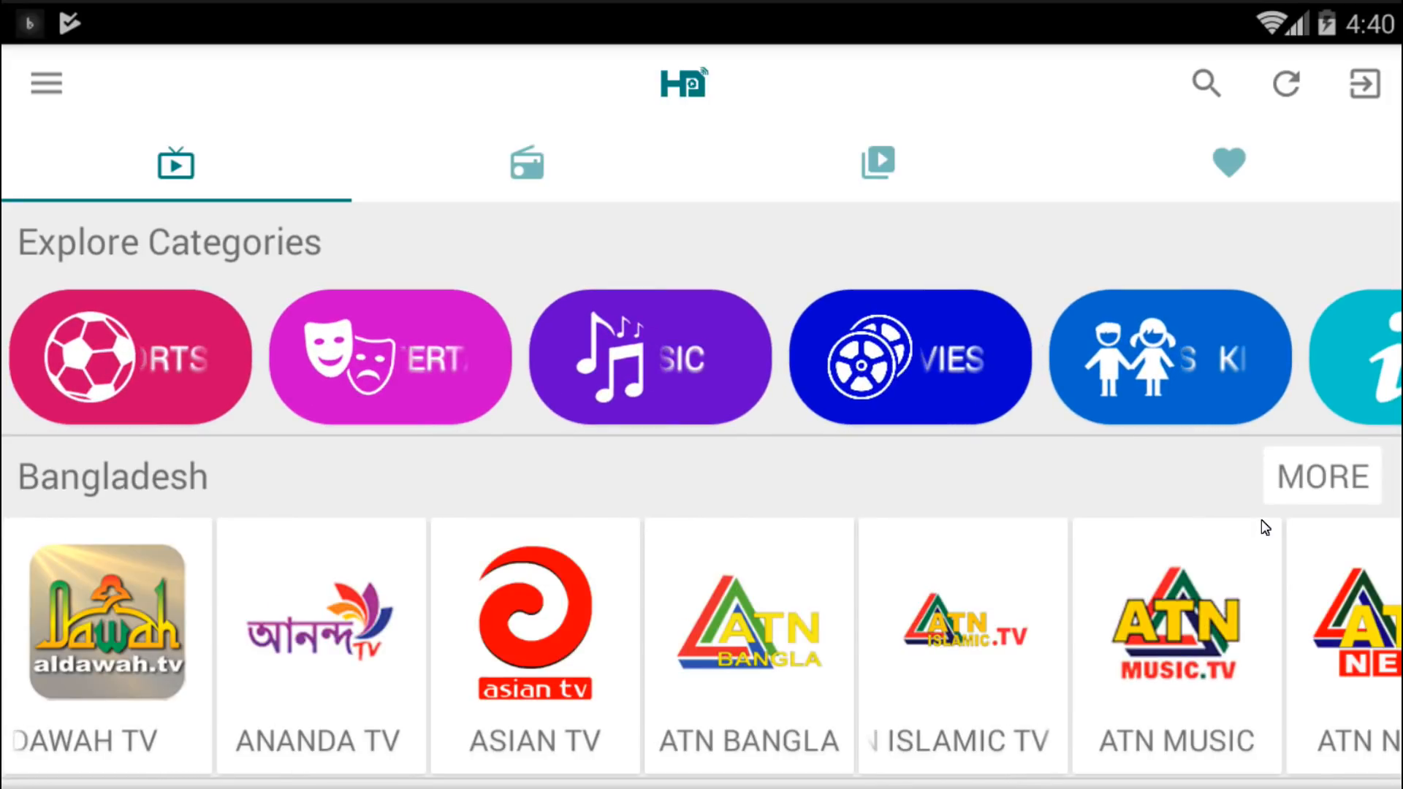
Step: Expand MORE on the Bangladesh row to show the full channel grid
left_click(1295, 495)
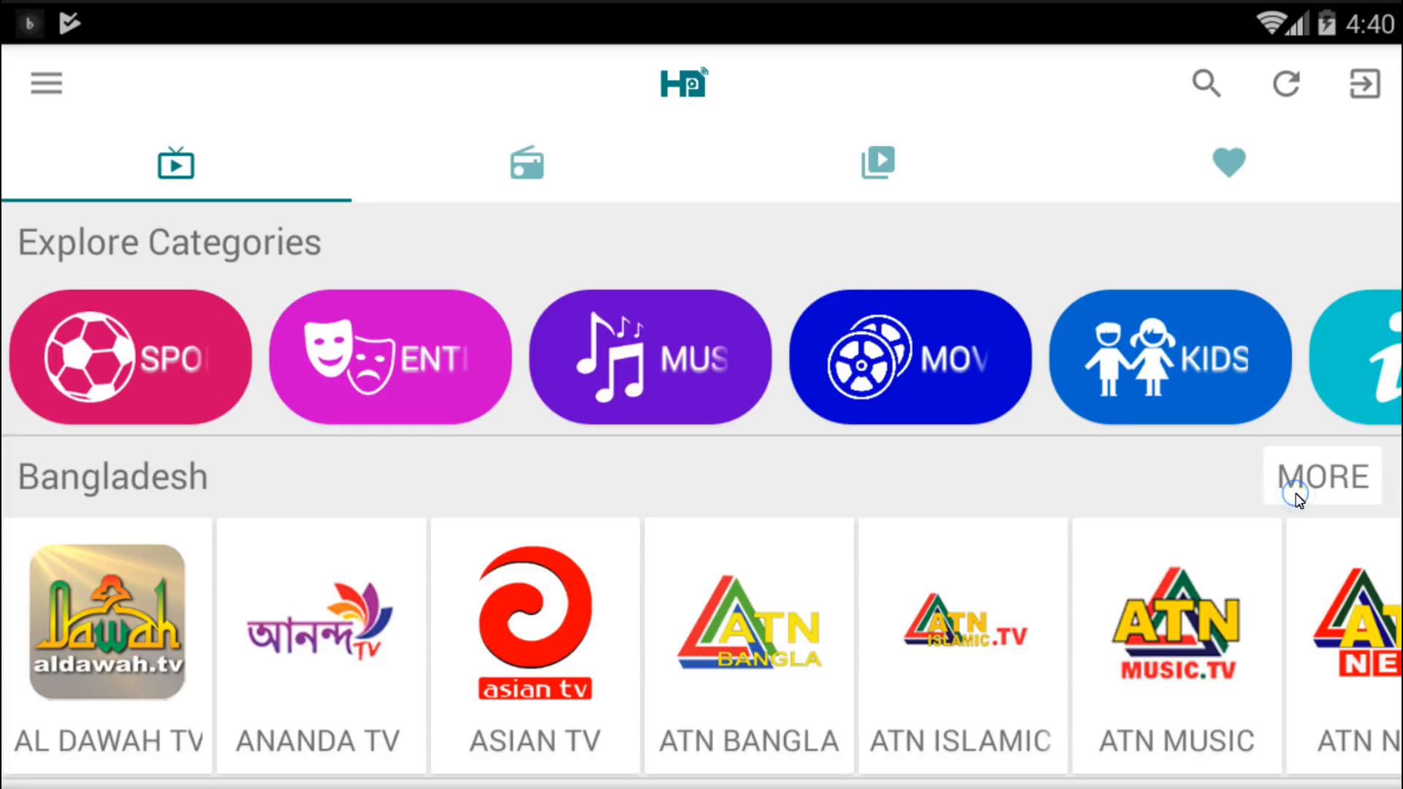
left_click(1322, 477)
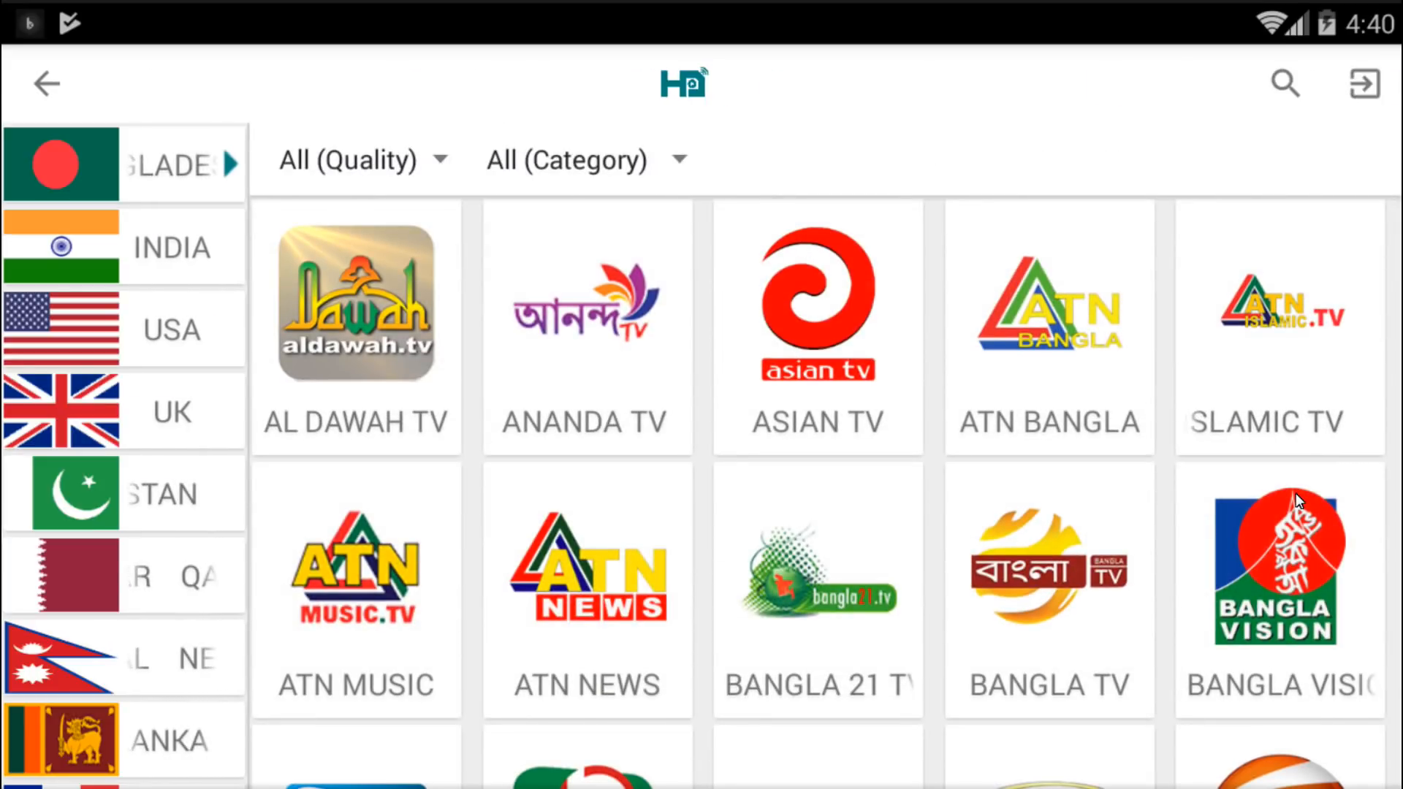
Step: Pick a Bangladesh channel tile, bringing up the Choose Player dialog
left_click(363, 295)
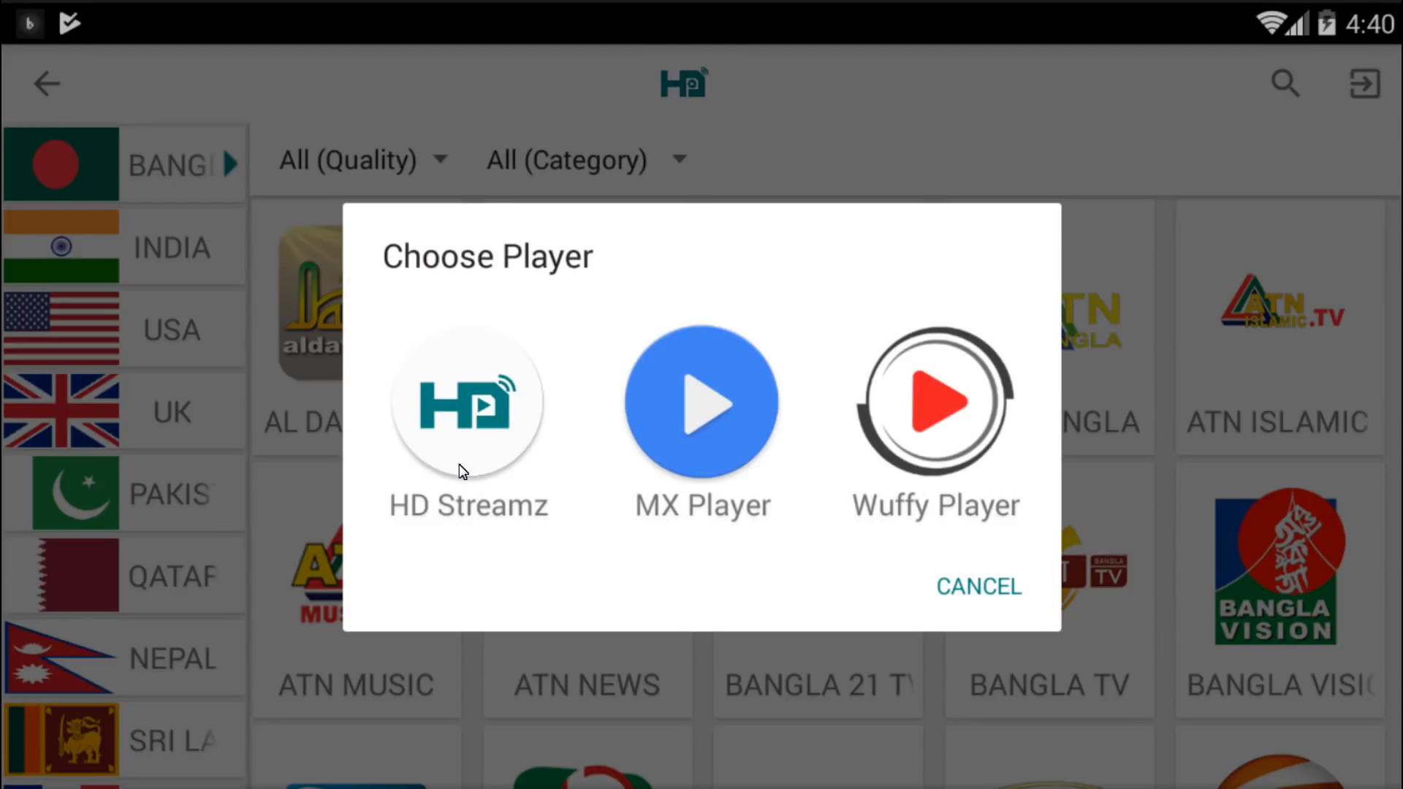
mouse_move(658, 481)
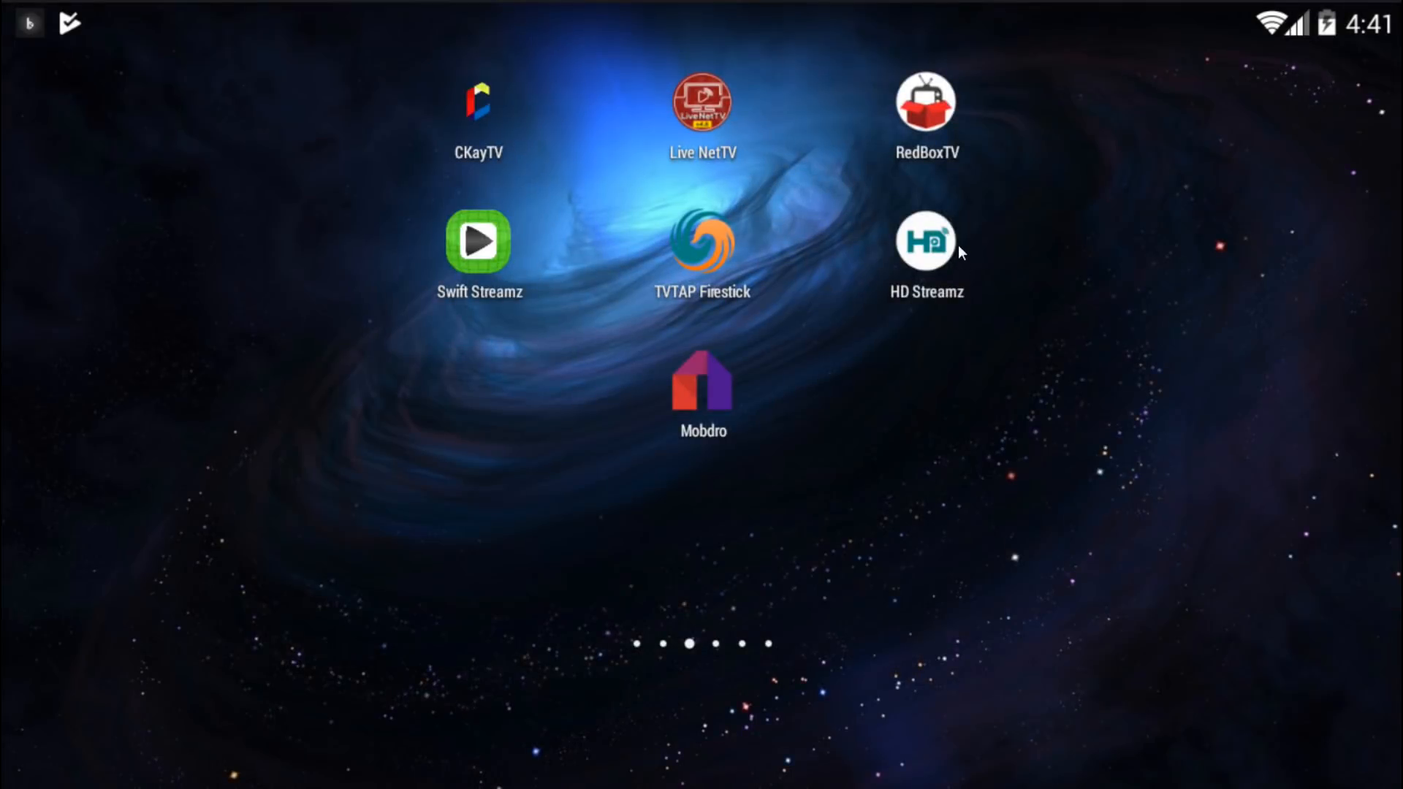
mouse_move(953, 225)
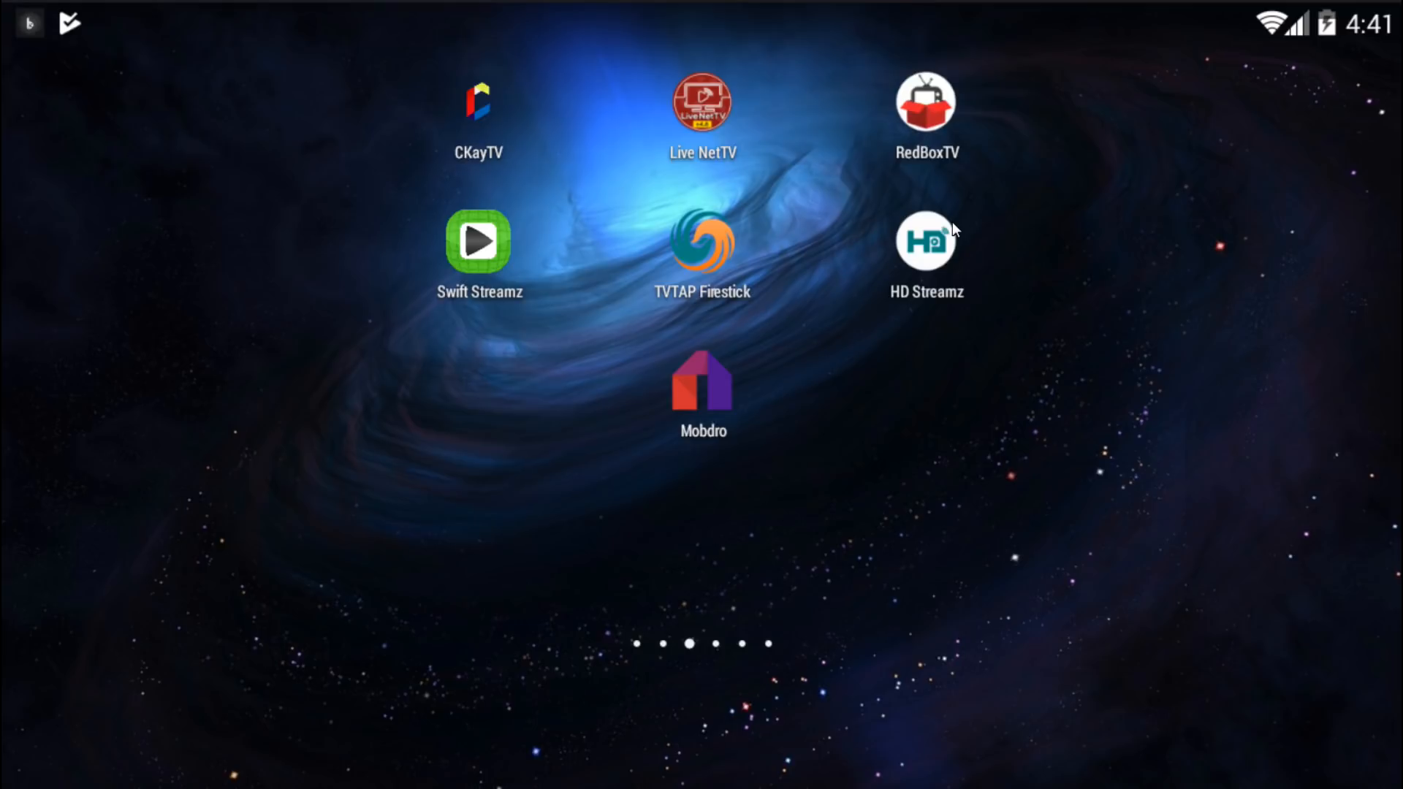
mouse_move(968, 210)
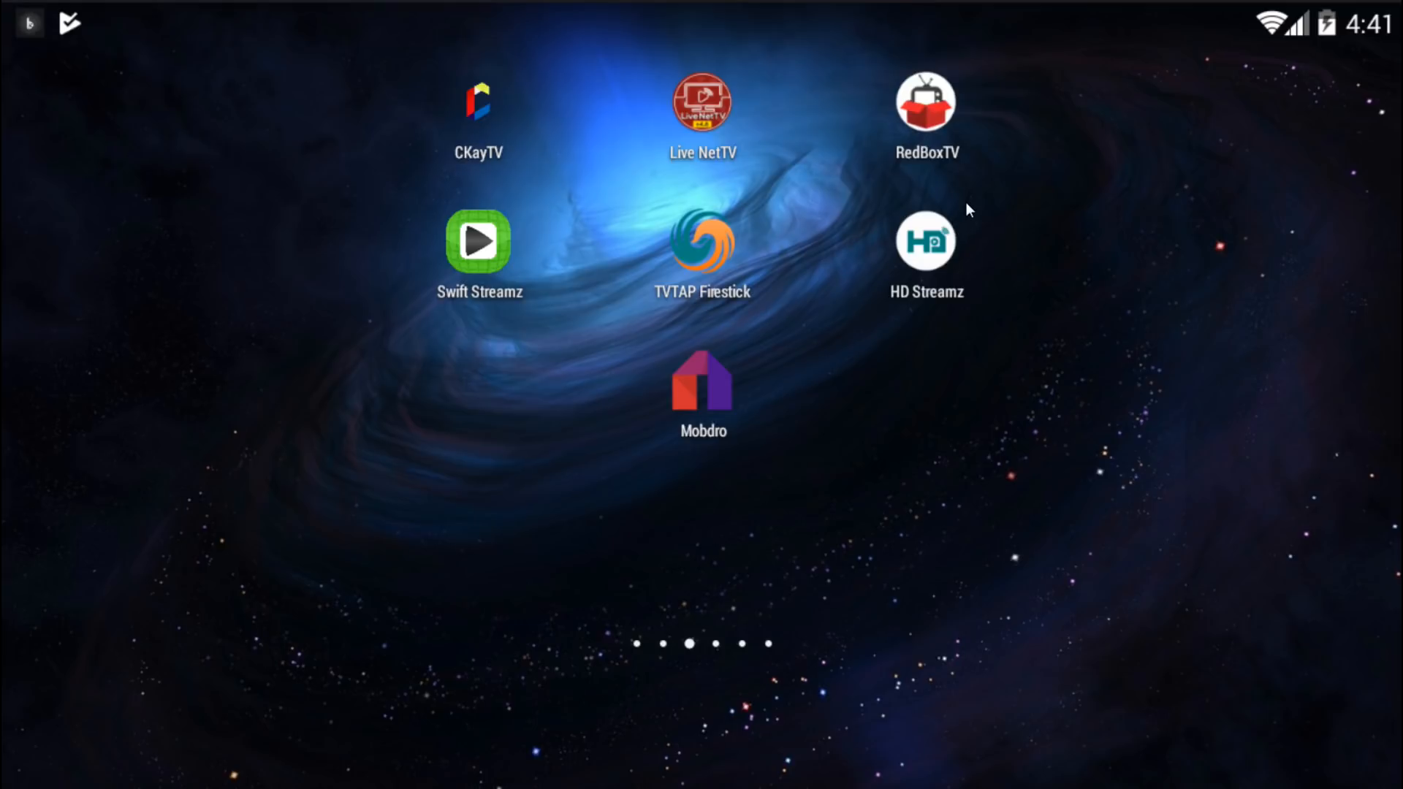